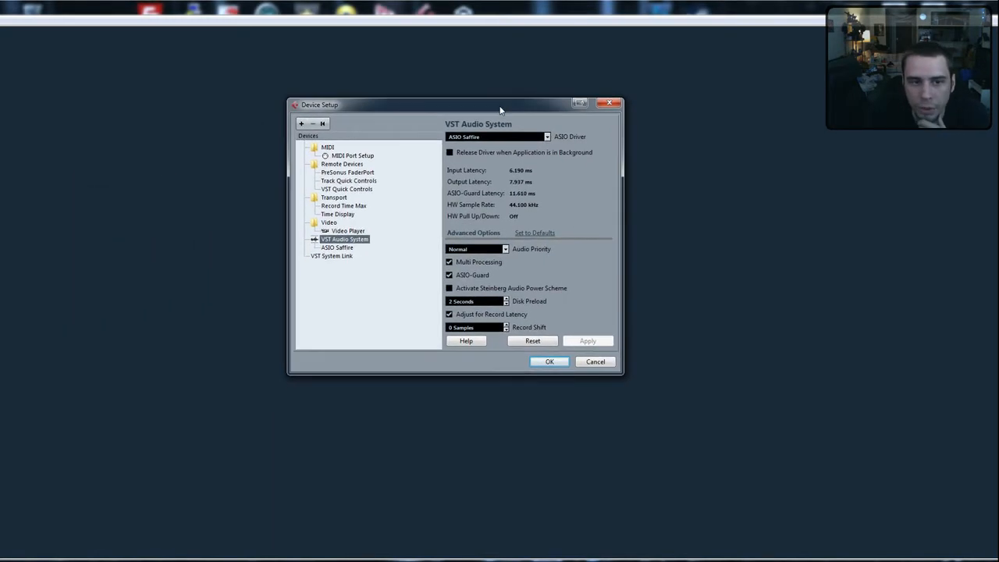
pyautogui.moveTo(640, 316)
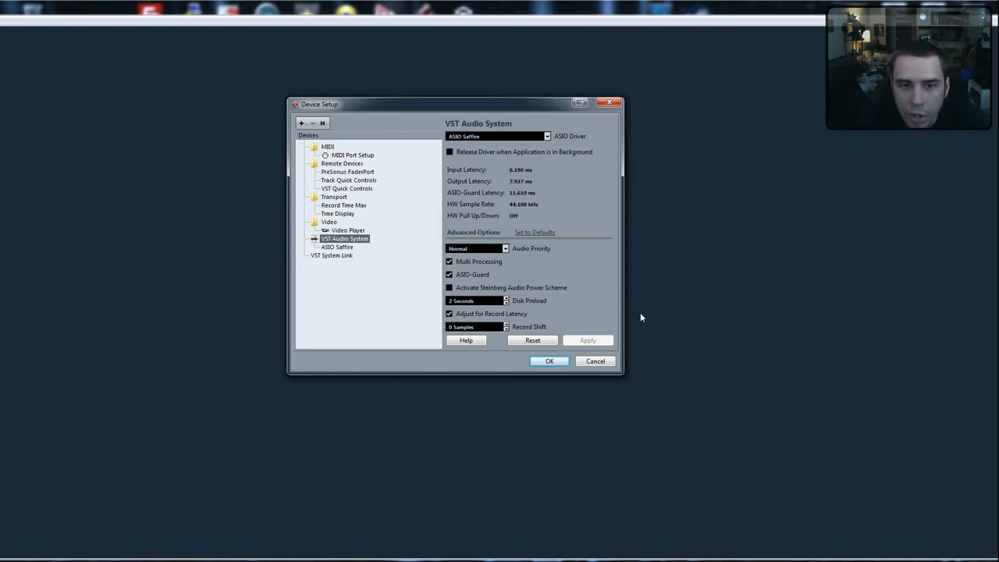
pyautogui.moveTo(313, 250)
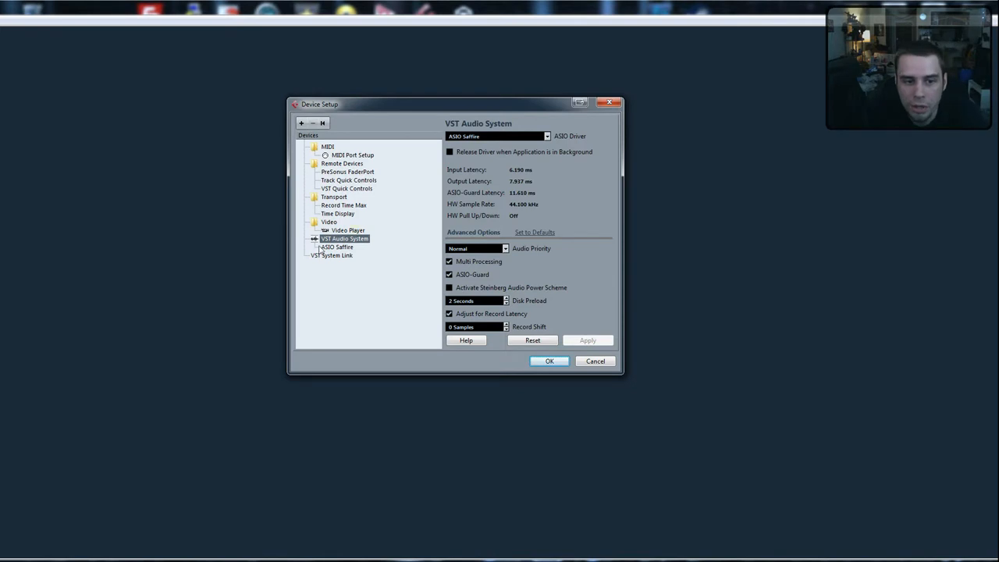
# - View MIDI Port Setup, select the USB Uno MIDI Interface input, check VST Audio System, and return
pyautogui.click(544, 136)
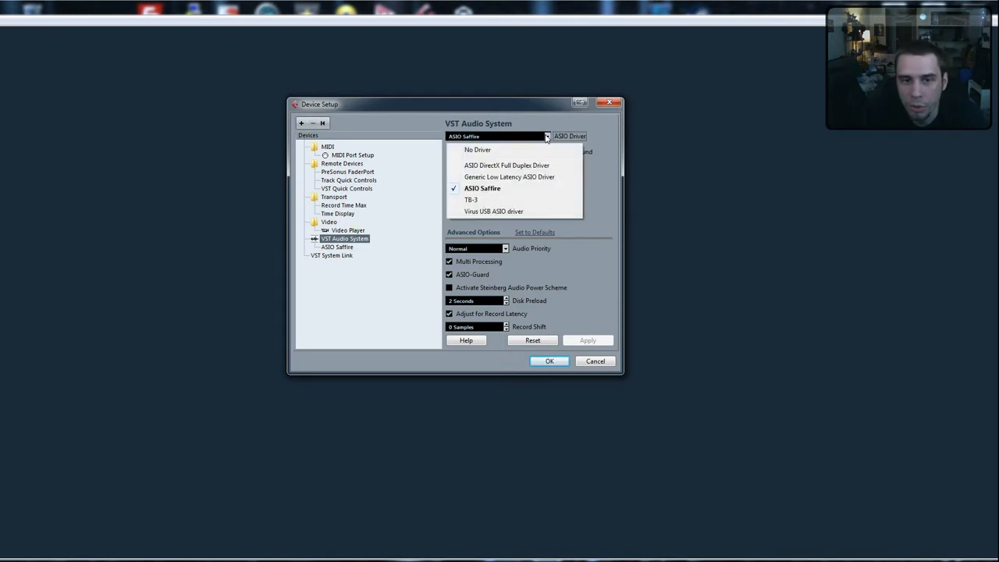
pyautogui.moveTo(585, 144)
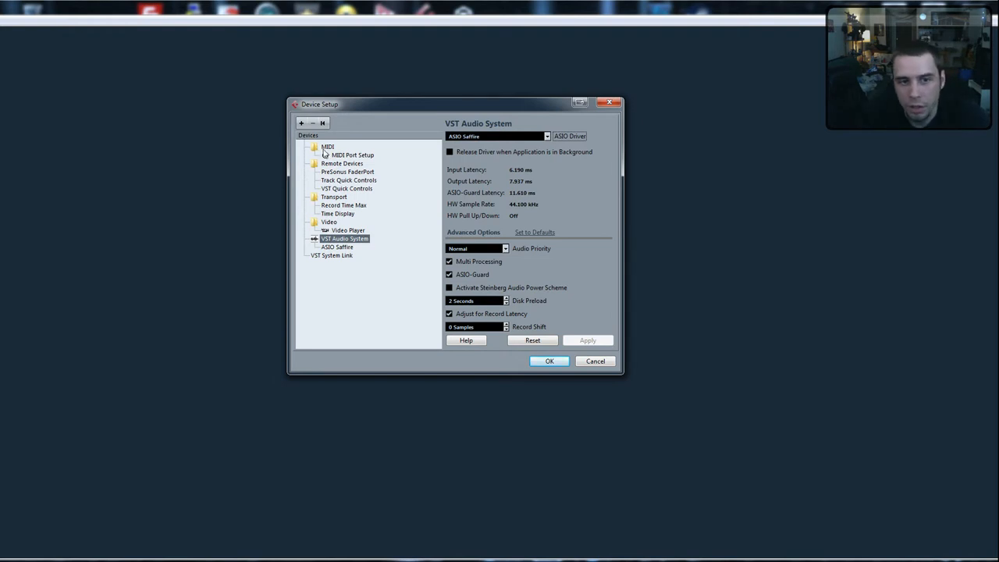
pyautogui.click(330, 146)
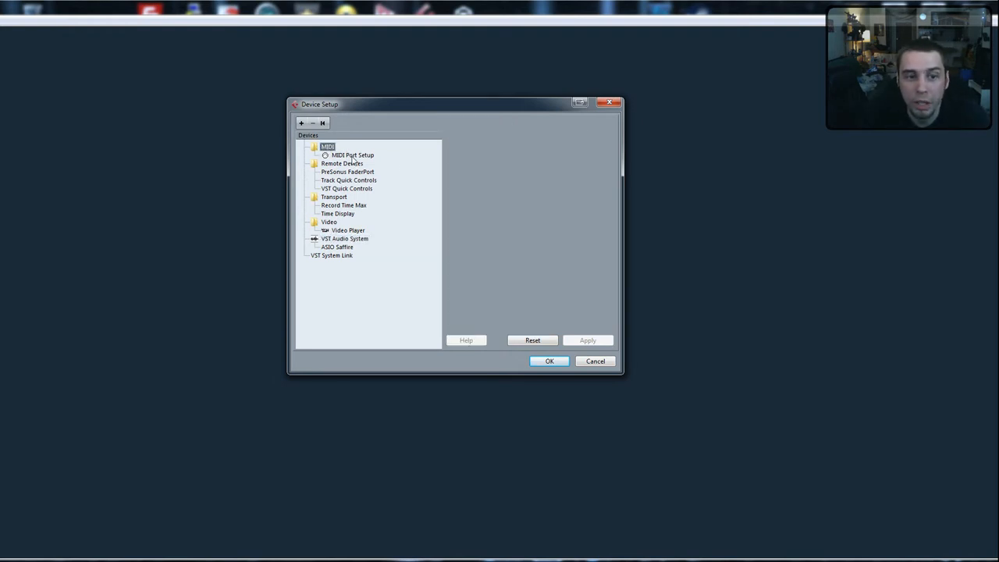
pyautogui.click(349, 155)
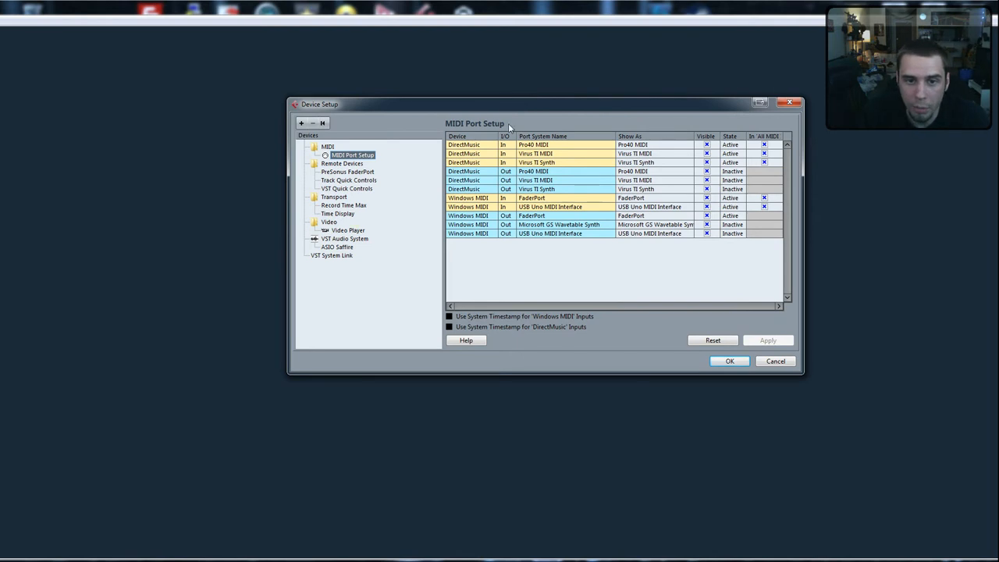
pyautogui.moveTo(671, 72)
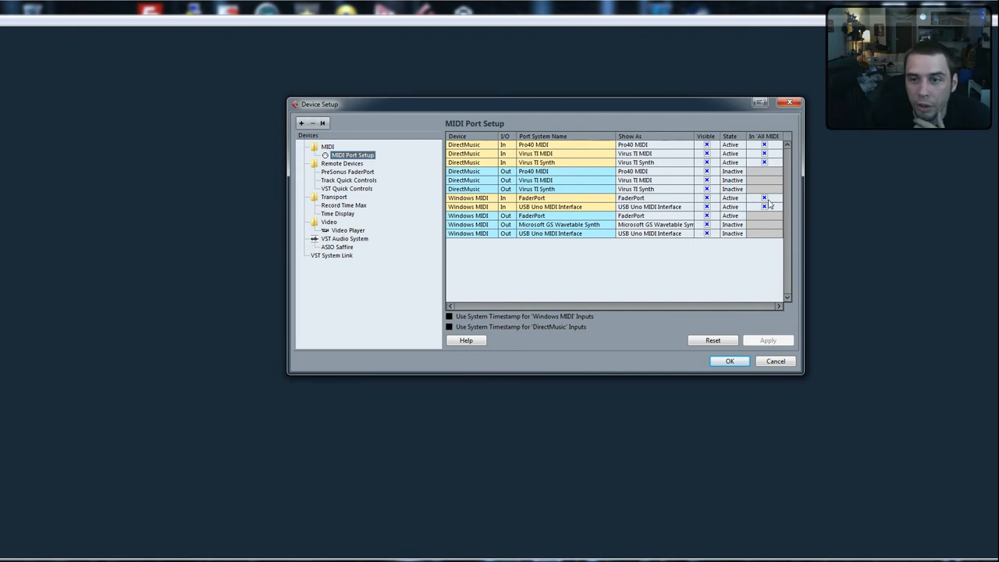
pyautogui.click(558, 206)
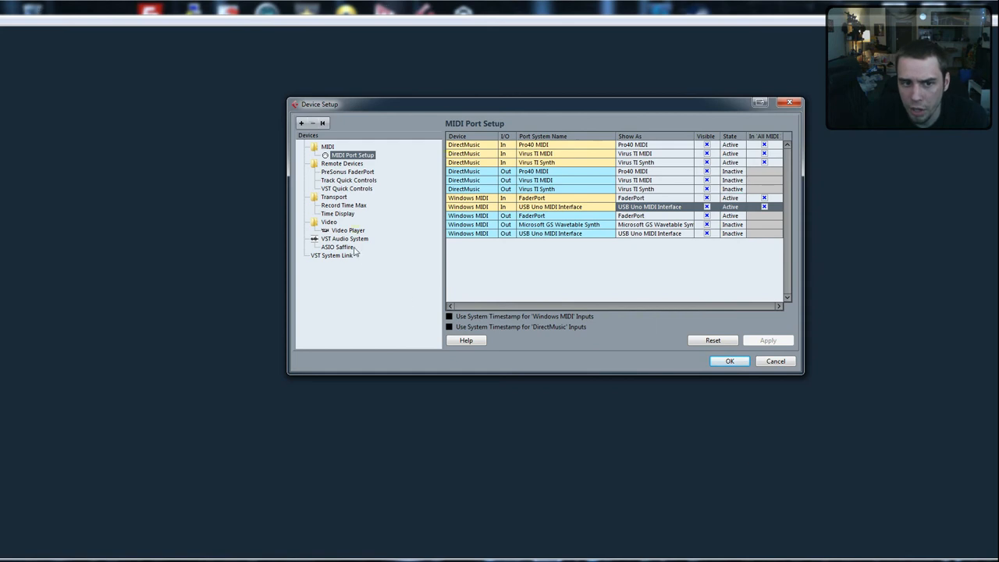
pyautogui.click(341, 238)
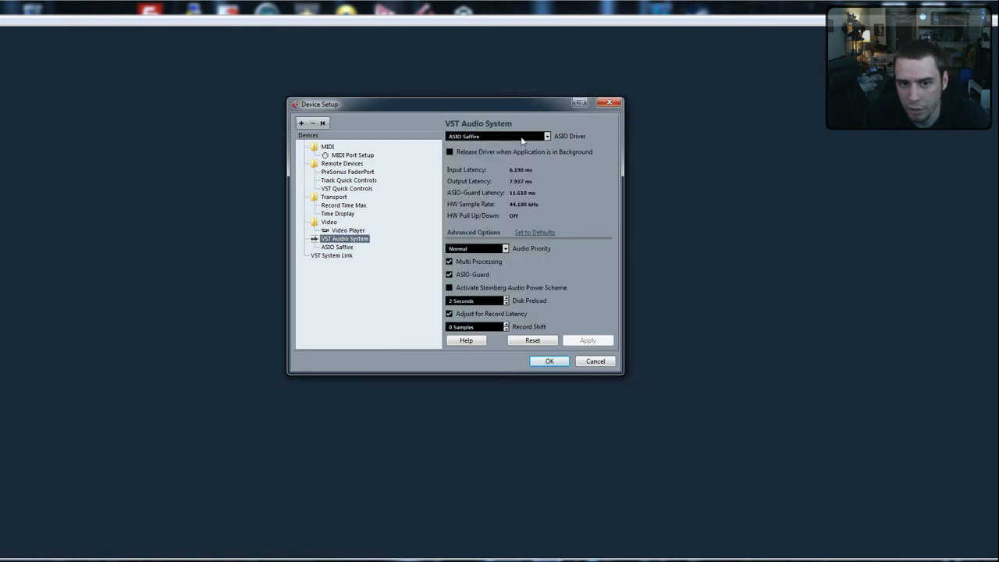
pyautogui.click(349, 154)
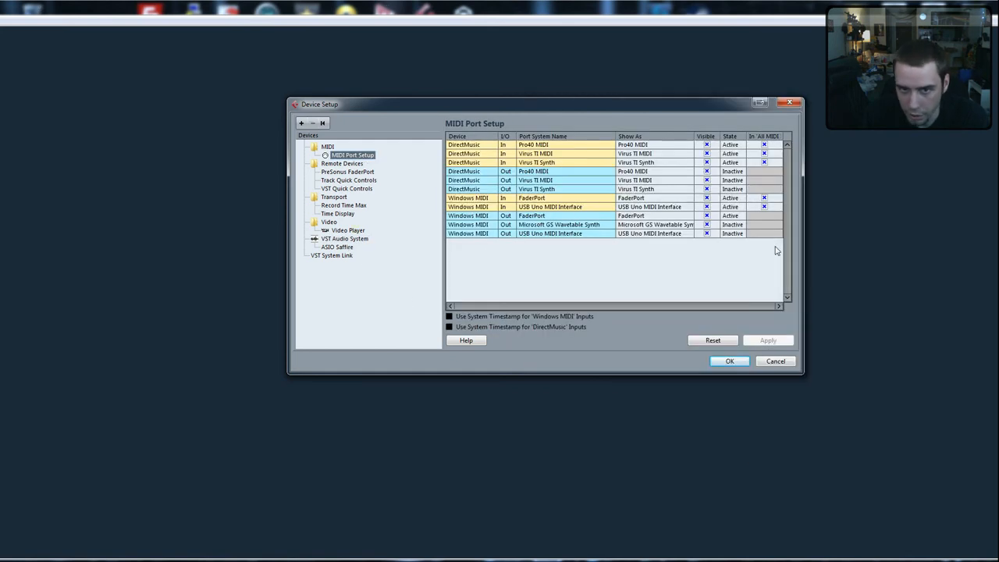